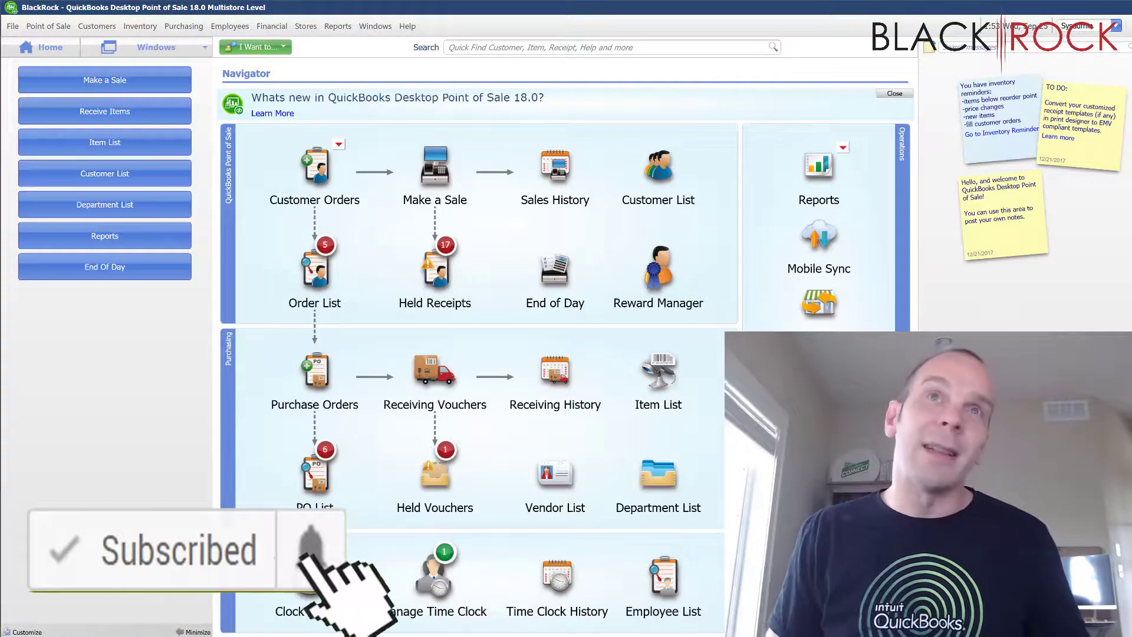
Show the Purchase Order List with its six open purchase orders.
{"action": "left_click", "coordinate": [314, 469]}
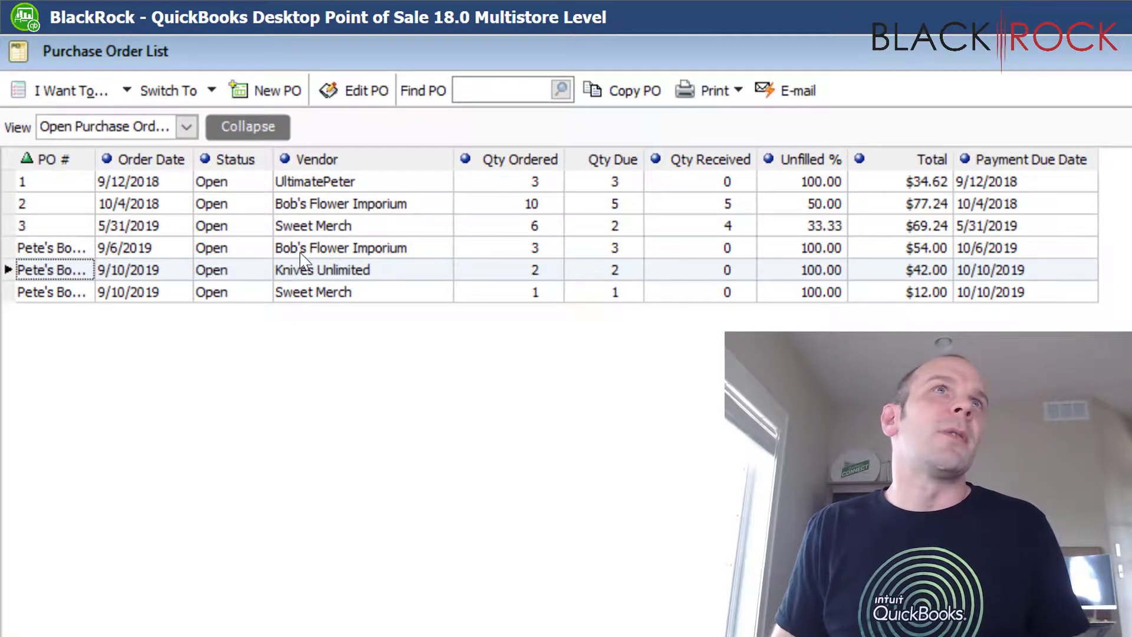
Select Bob's Flower Imporium PO Pete's Boutique 905 and bring up its item list.
{"action": "left_click", "coordinate": [339, 247]}
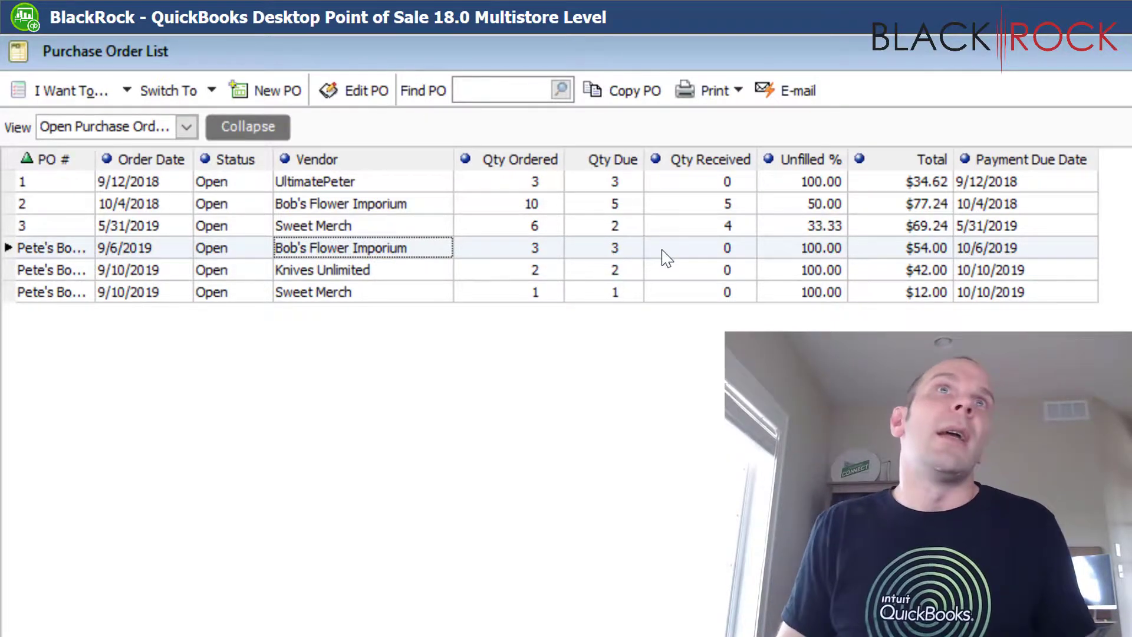
{"action": "mouse_move", "coordinate": [456, 263]}
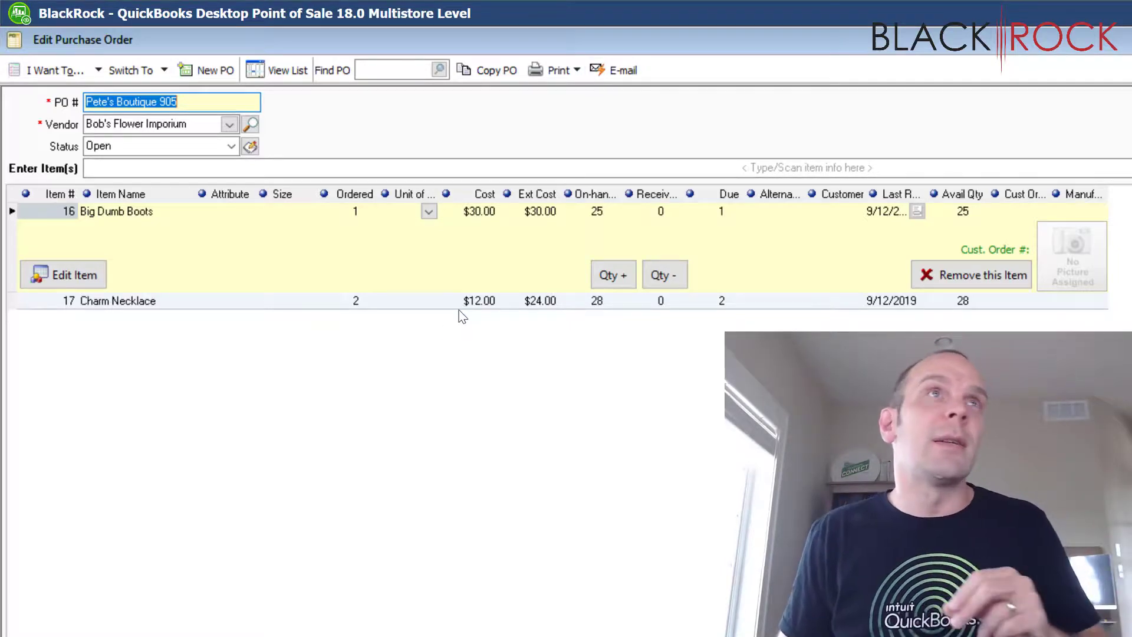
{"action": "mouse_move", "coordinate": [421, 353]}
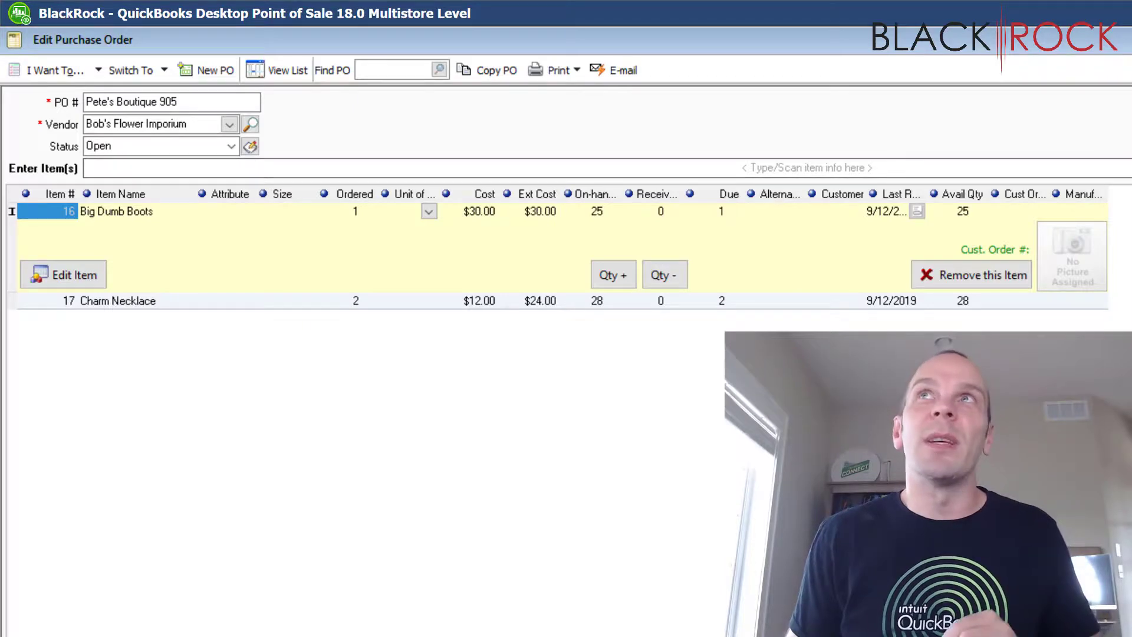
{"action": "left_click", "coordinate": [804, 167]}
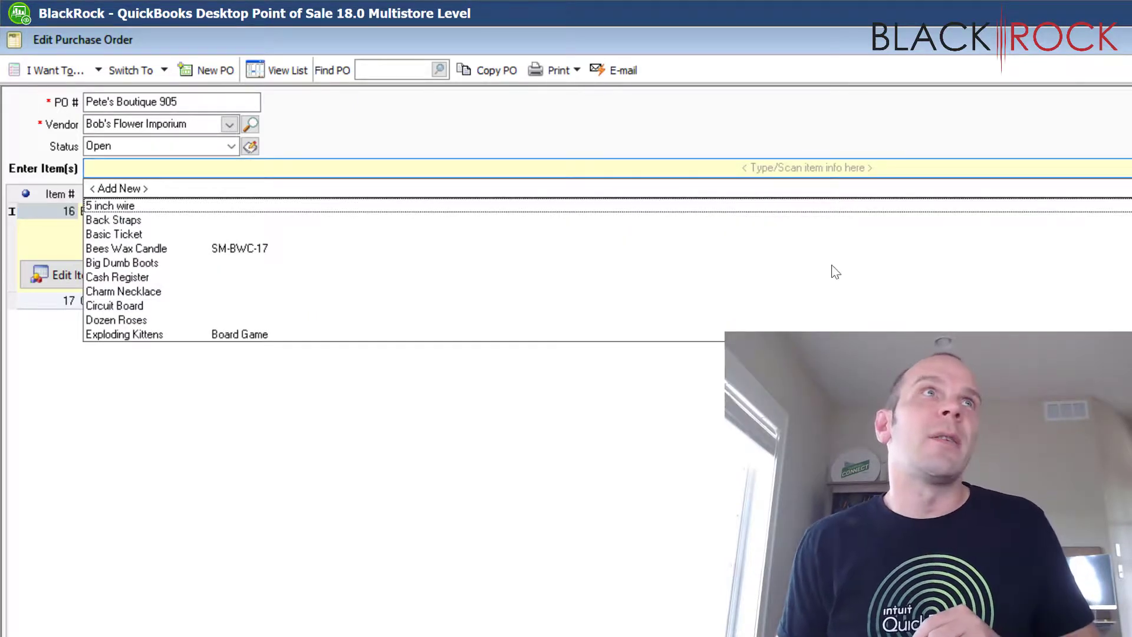
Add Back Straps and a black Info Security Shirt as new PO lines.
{"action": "left_click", "coordinate": [122, 262]}
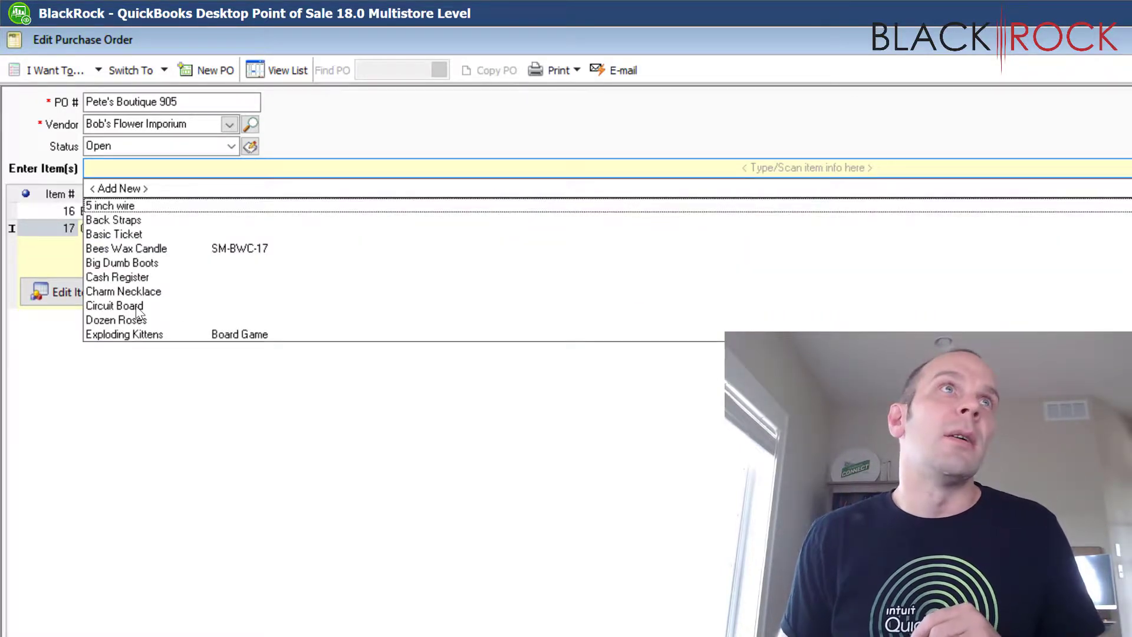
{"action": "left_click", "coordinate": [113, 219]}
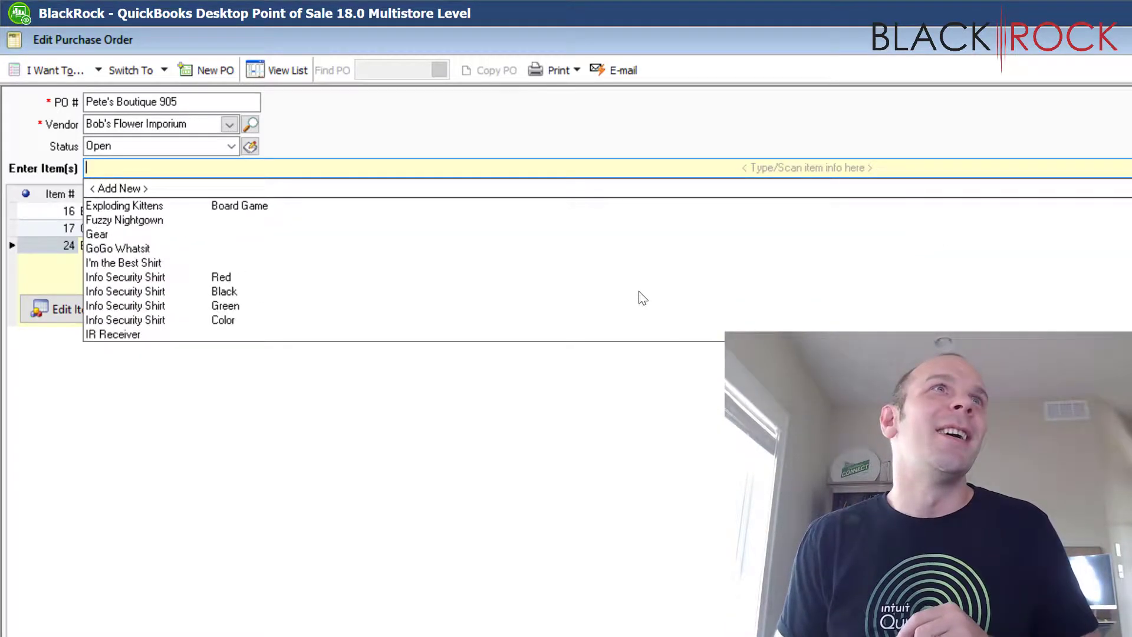
{"action": "left_click", "coordinate": [124, 290]}
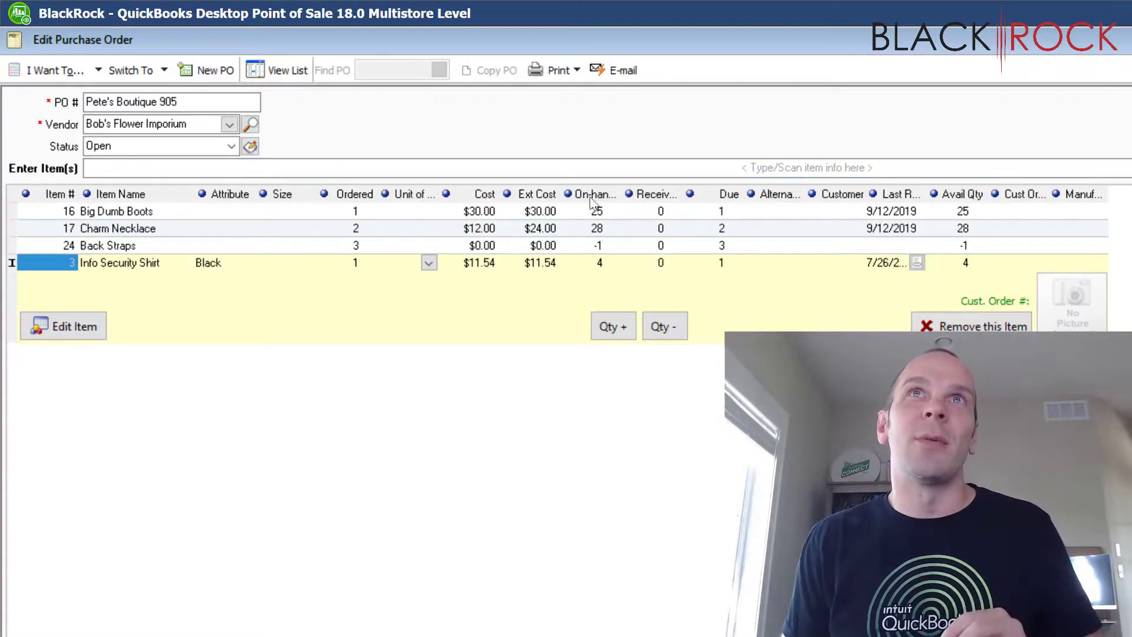
{"action": "mouse_move", "coordinate": [321, 254]}
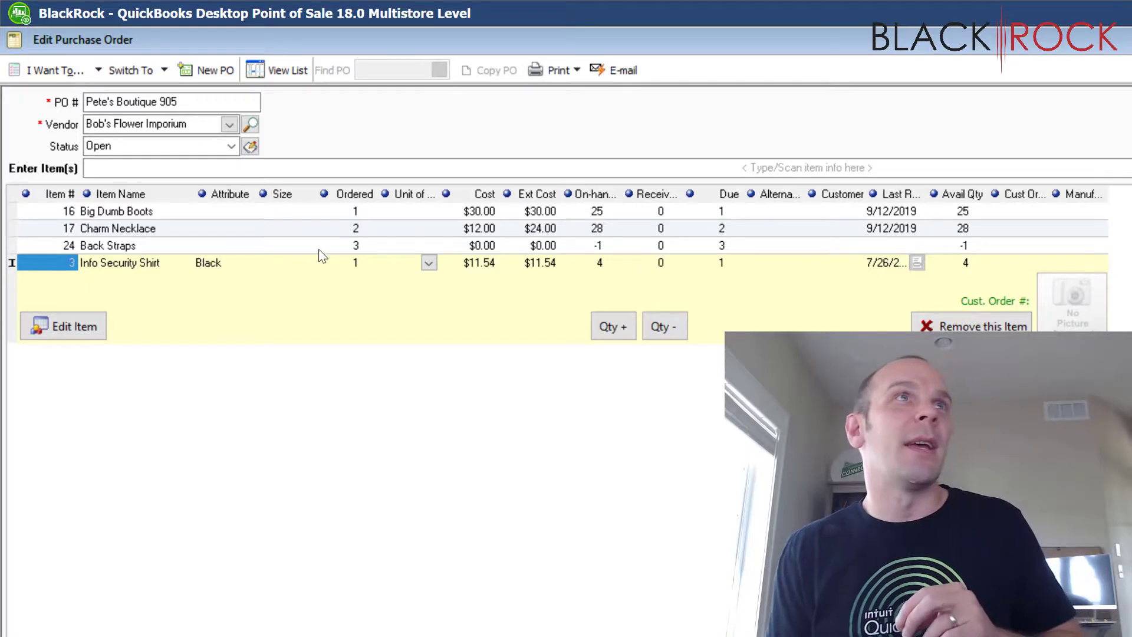
{"action": "mouse_move", "coordinate": [273, 264]}
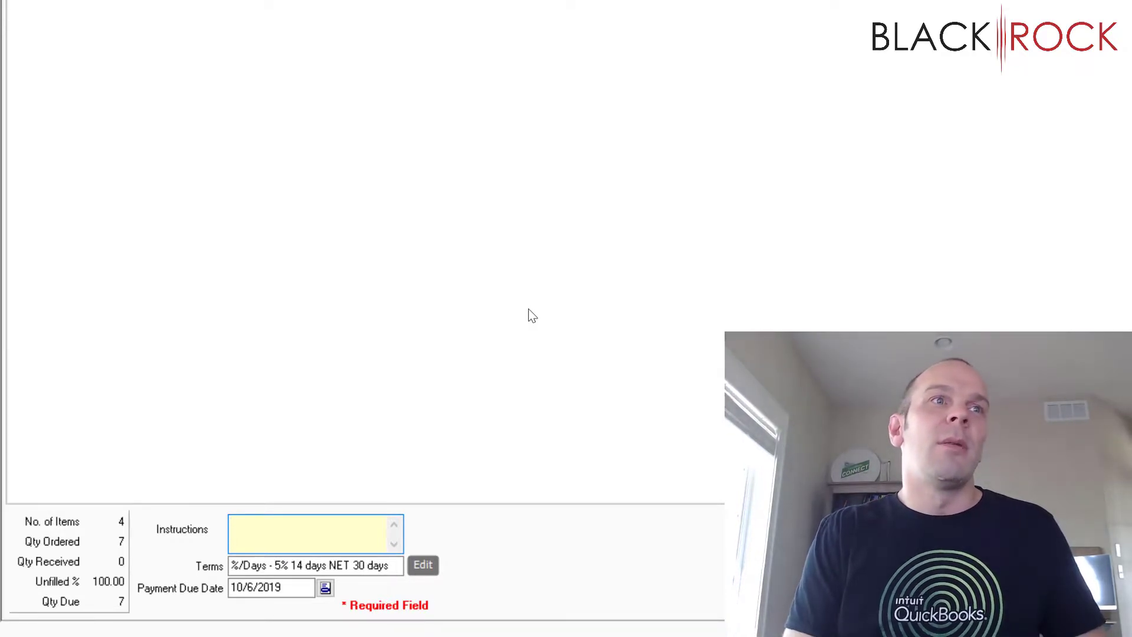
Enter the instruction note "Please edit this PO, already sent.".
{"action": "type", "text": "Please ideit this PO, already sent."}
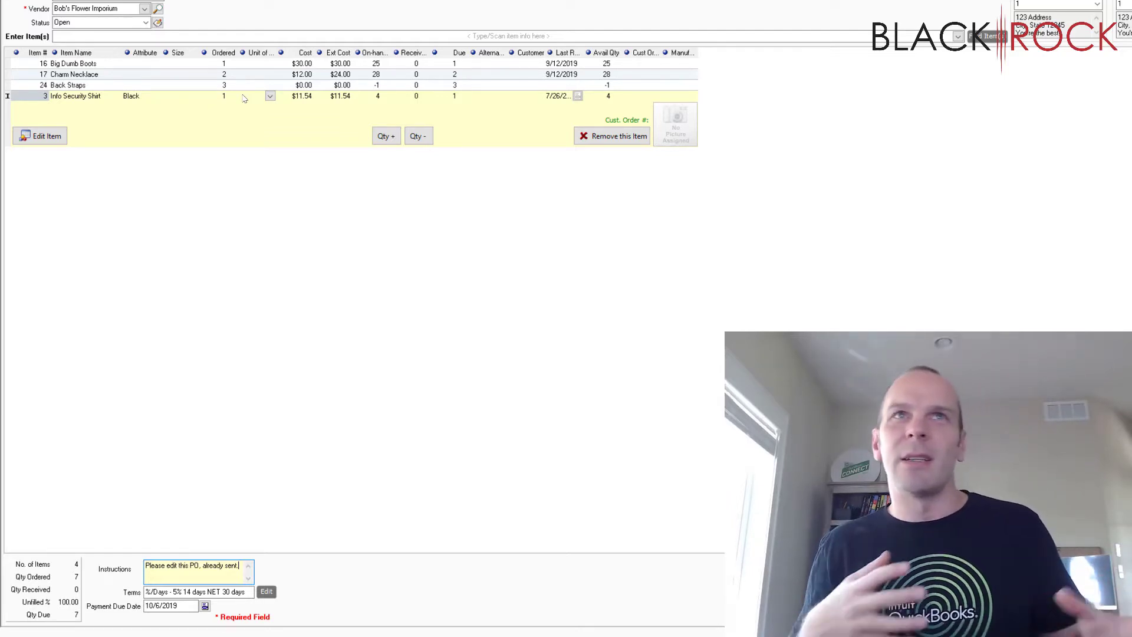
{"action": "mouse_move", "coordinate": [258, 78]}
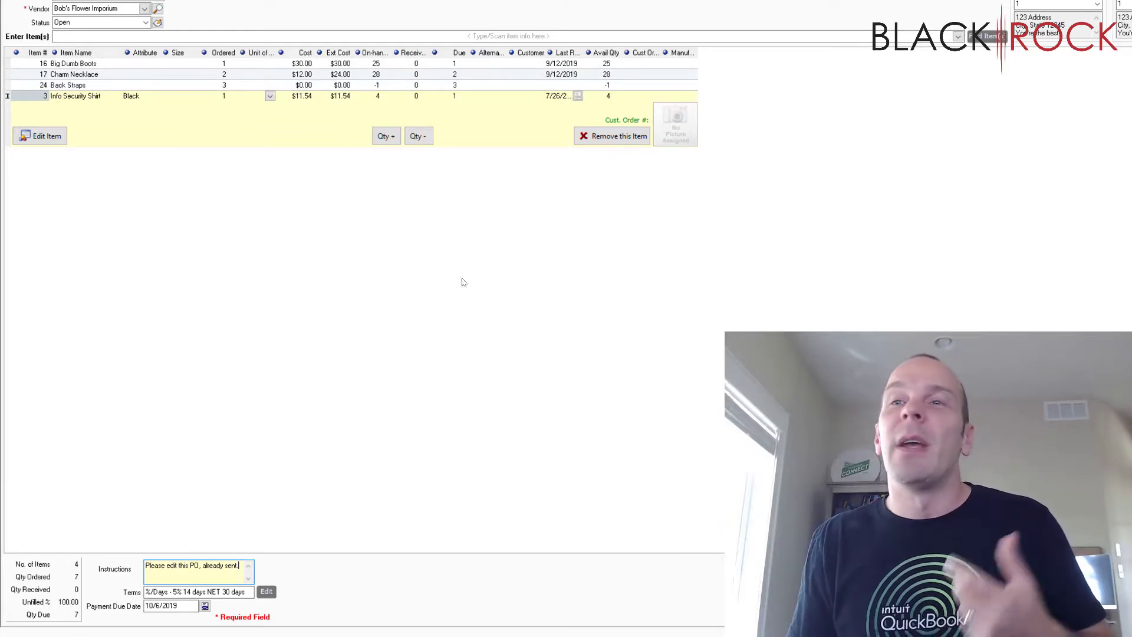
{"action": "mouse_move", "coordinate": [482, 282]}
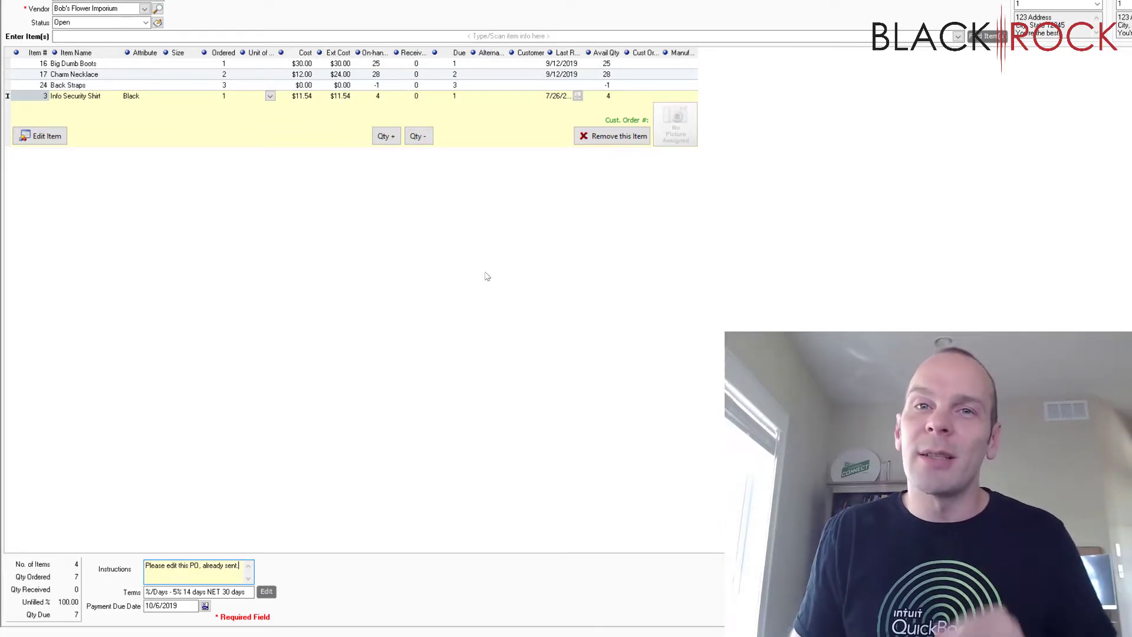
{"action": "mouse_move", "coordinate": [650, 383]}
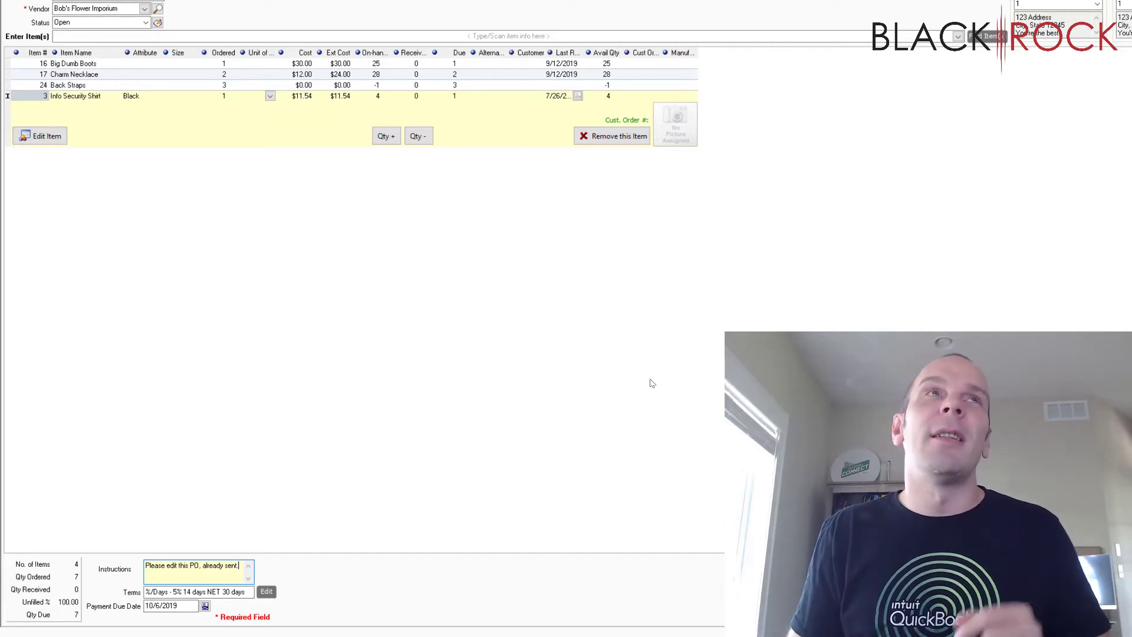
{"action": "mouse_move", "coordinate": [401, 52]}
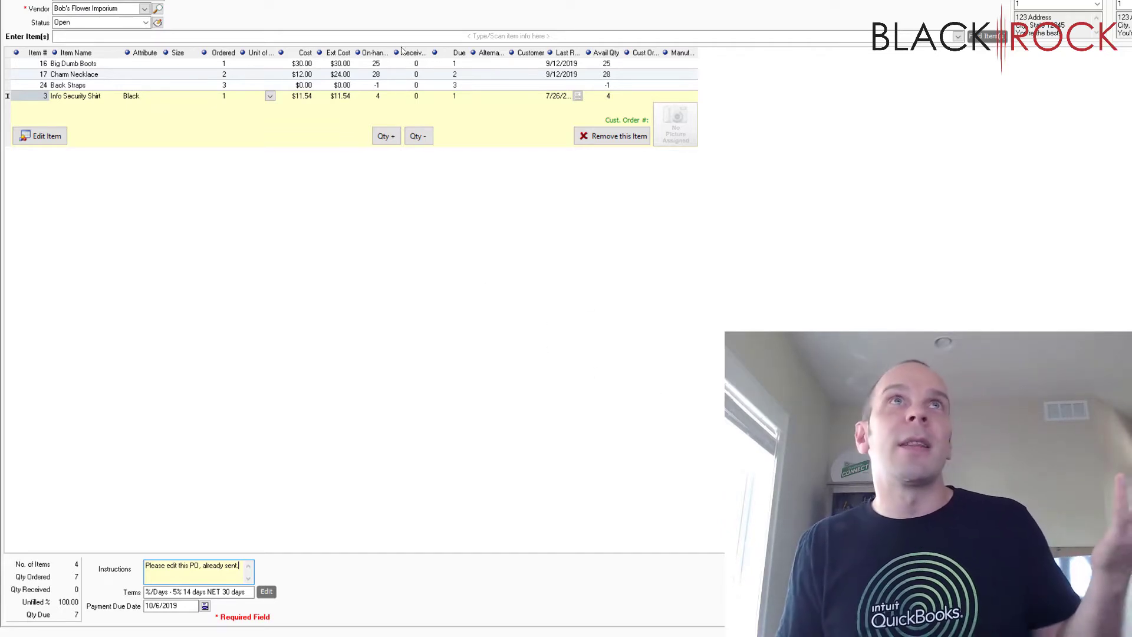